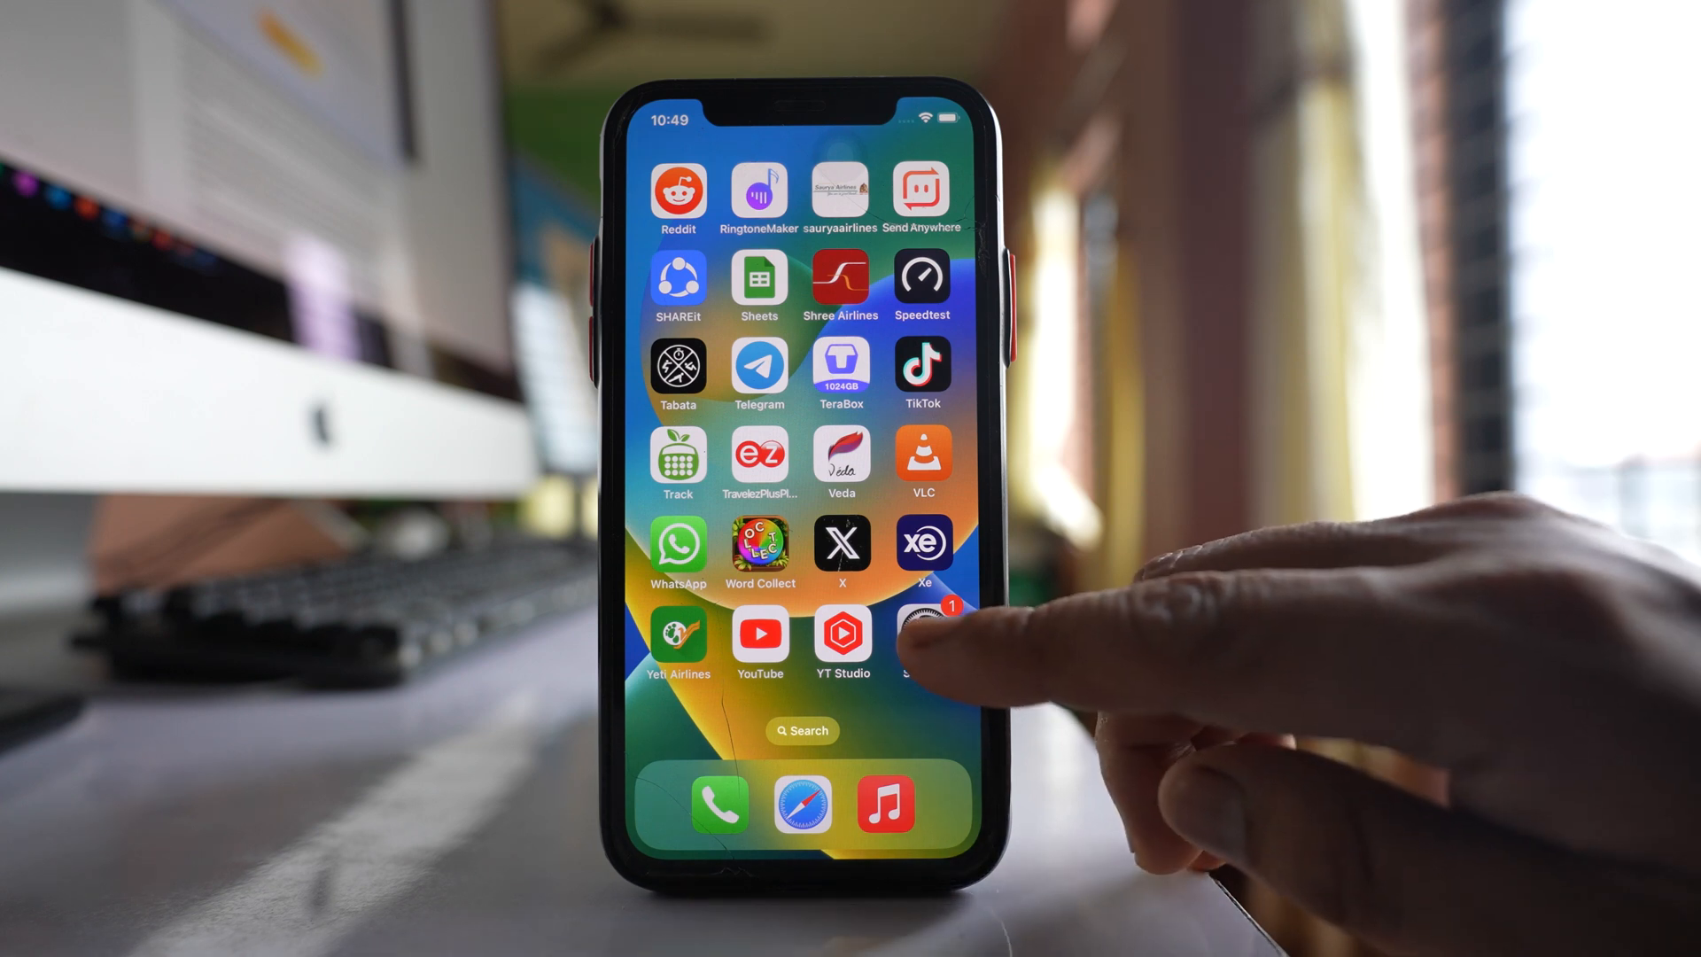
- Select the Light appearance under Display & Brightness in Settings
left_click(923, 629)
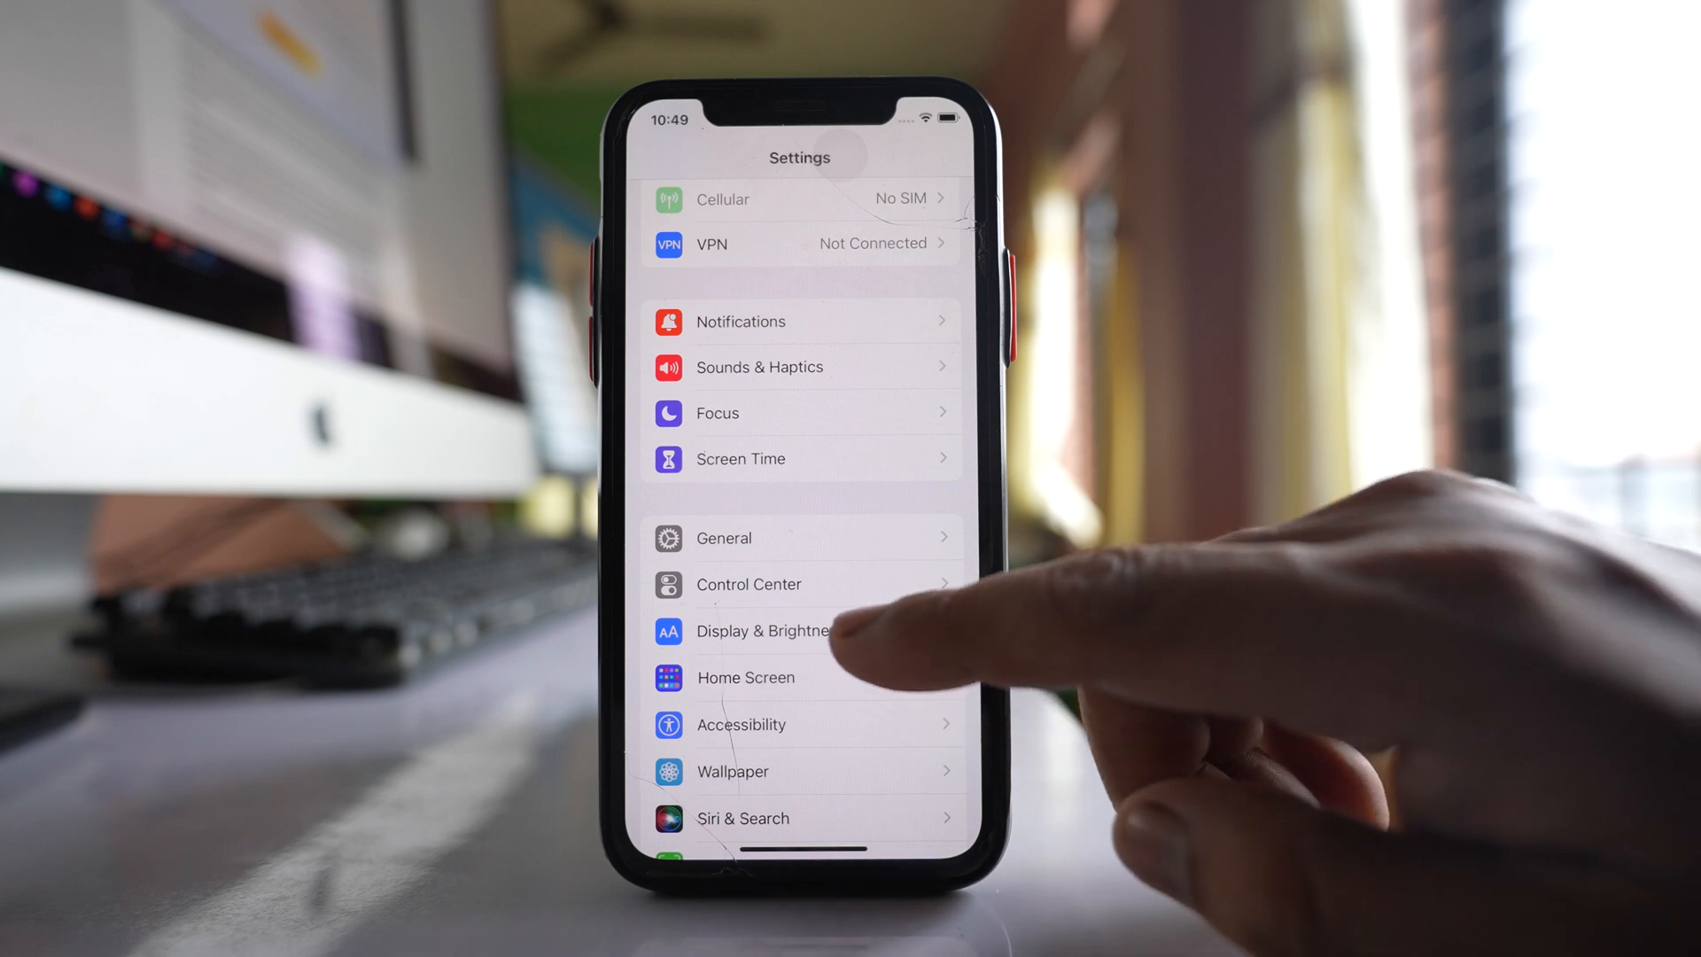
left_click(763, 630)
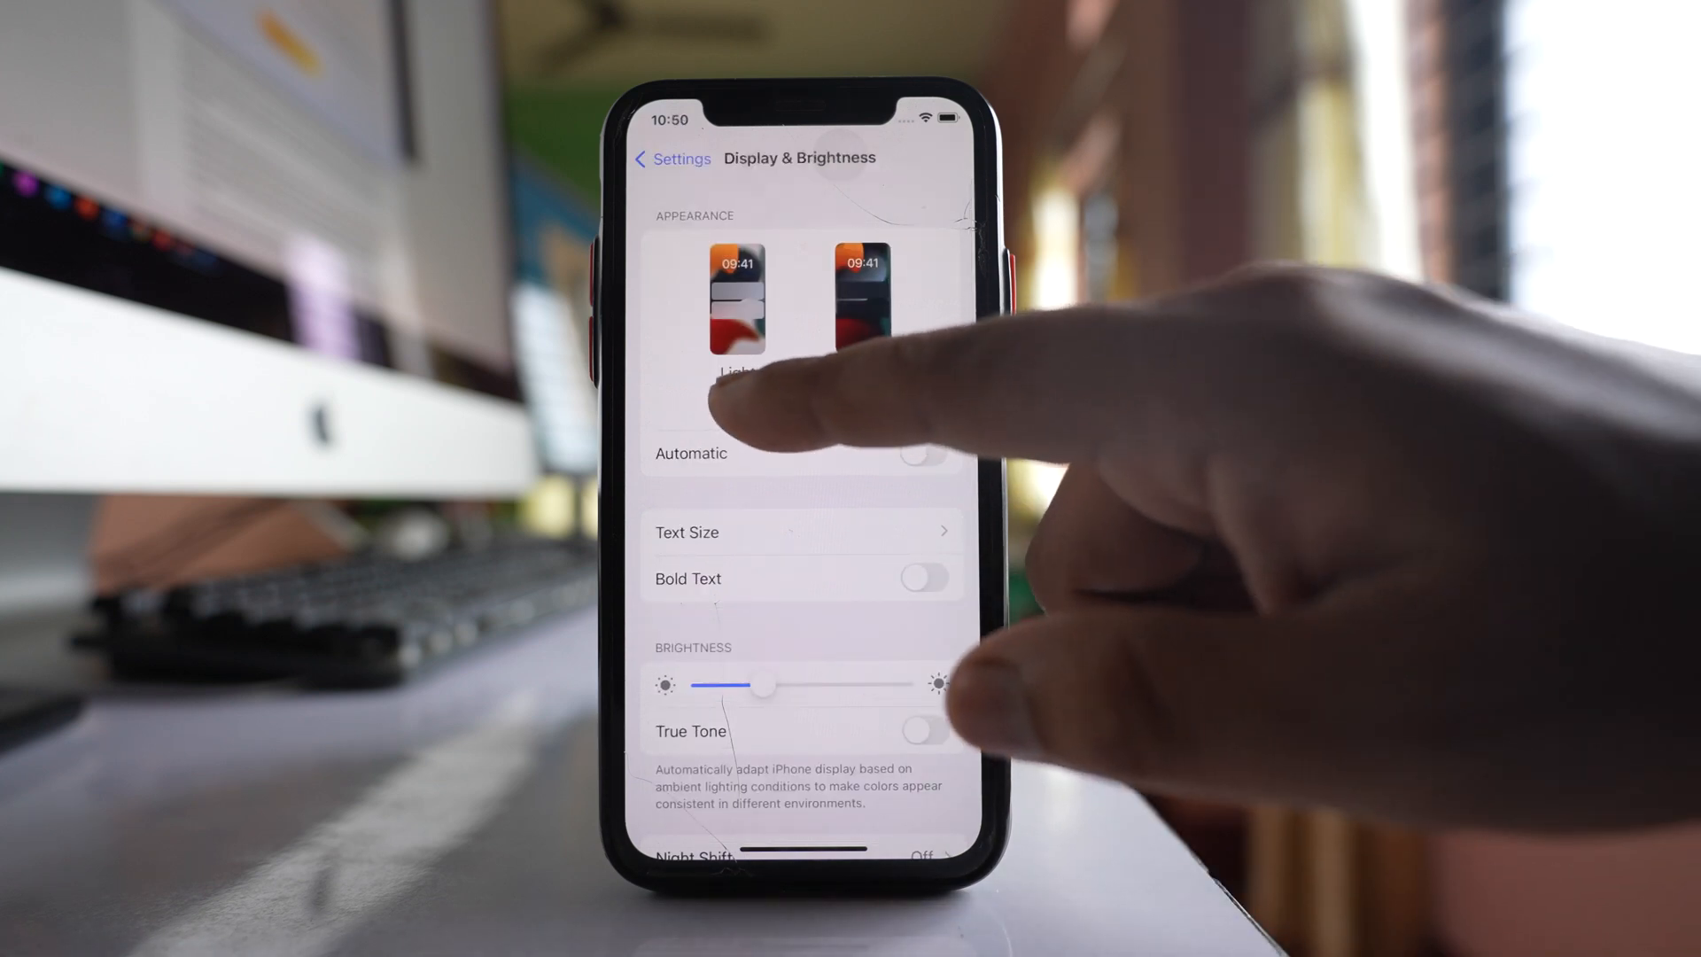
left_click(738, 314)
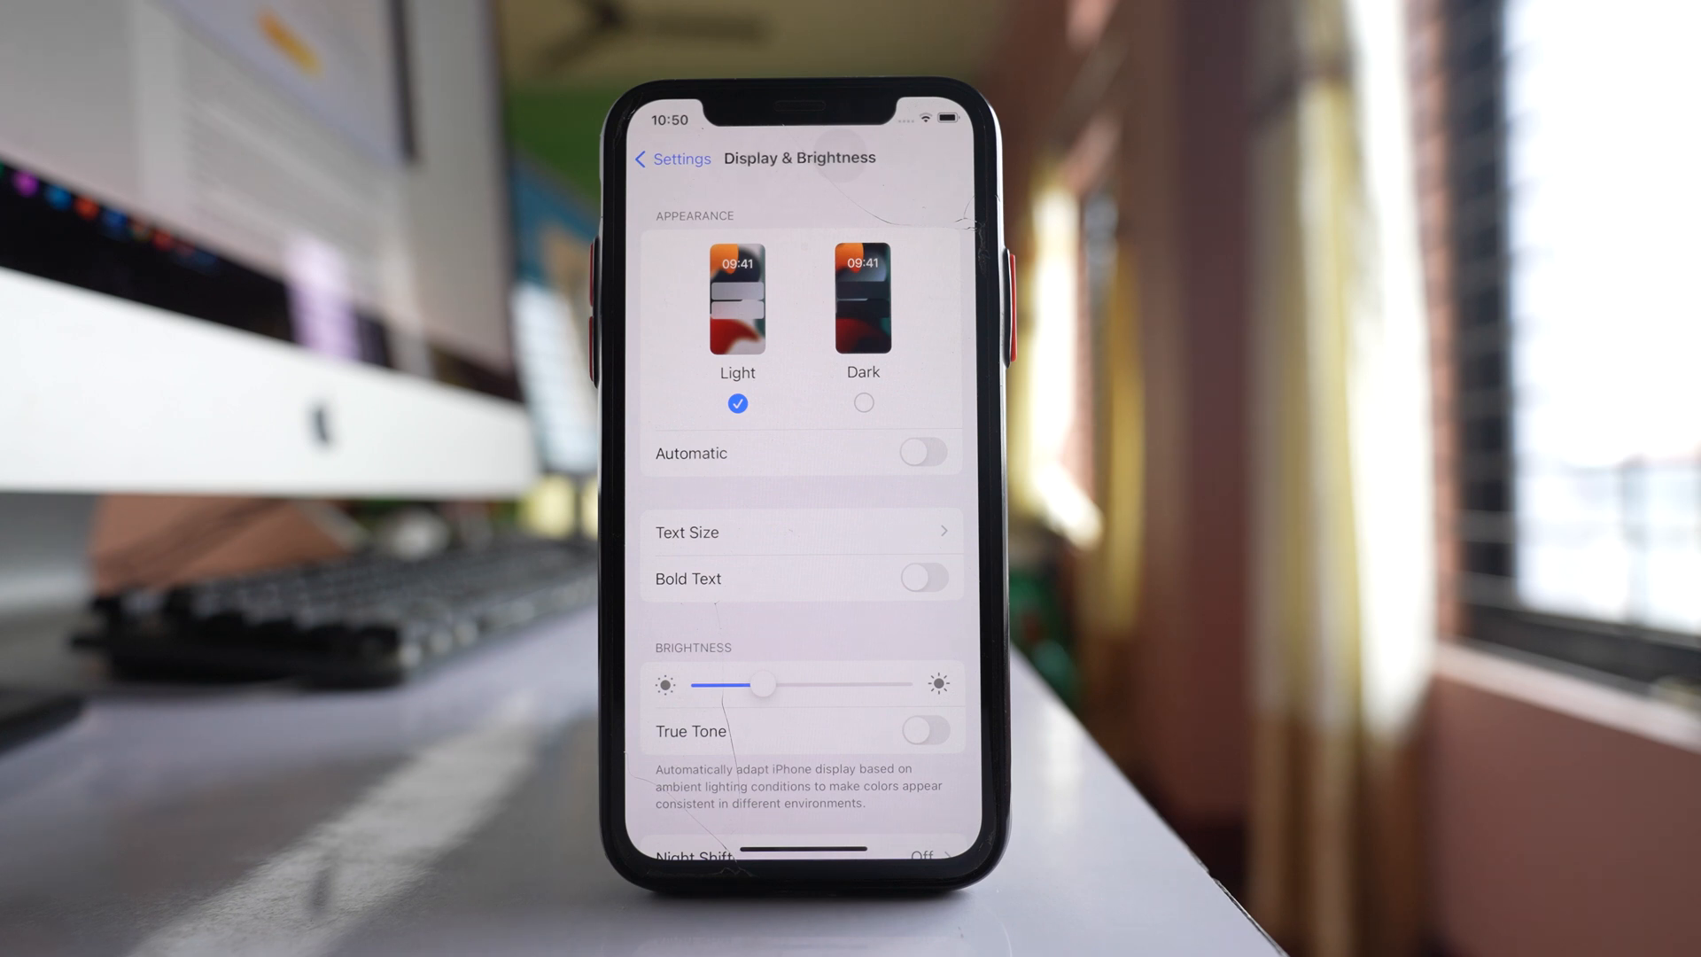
- Preview Smart Invert and Classic Invert in Accessibility > Display & Text Size, leaving both off
left_click(670, 159)
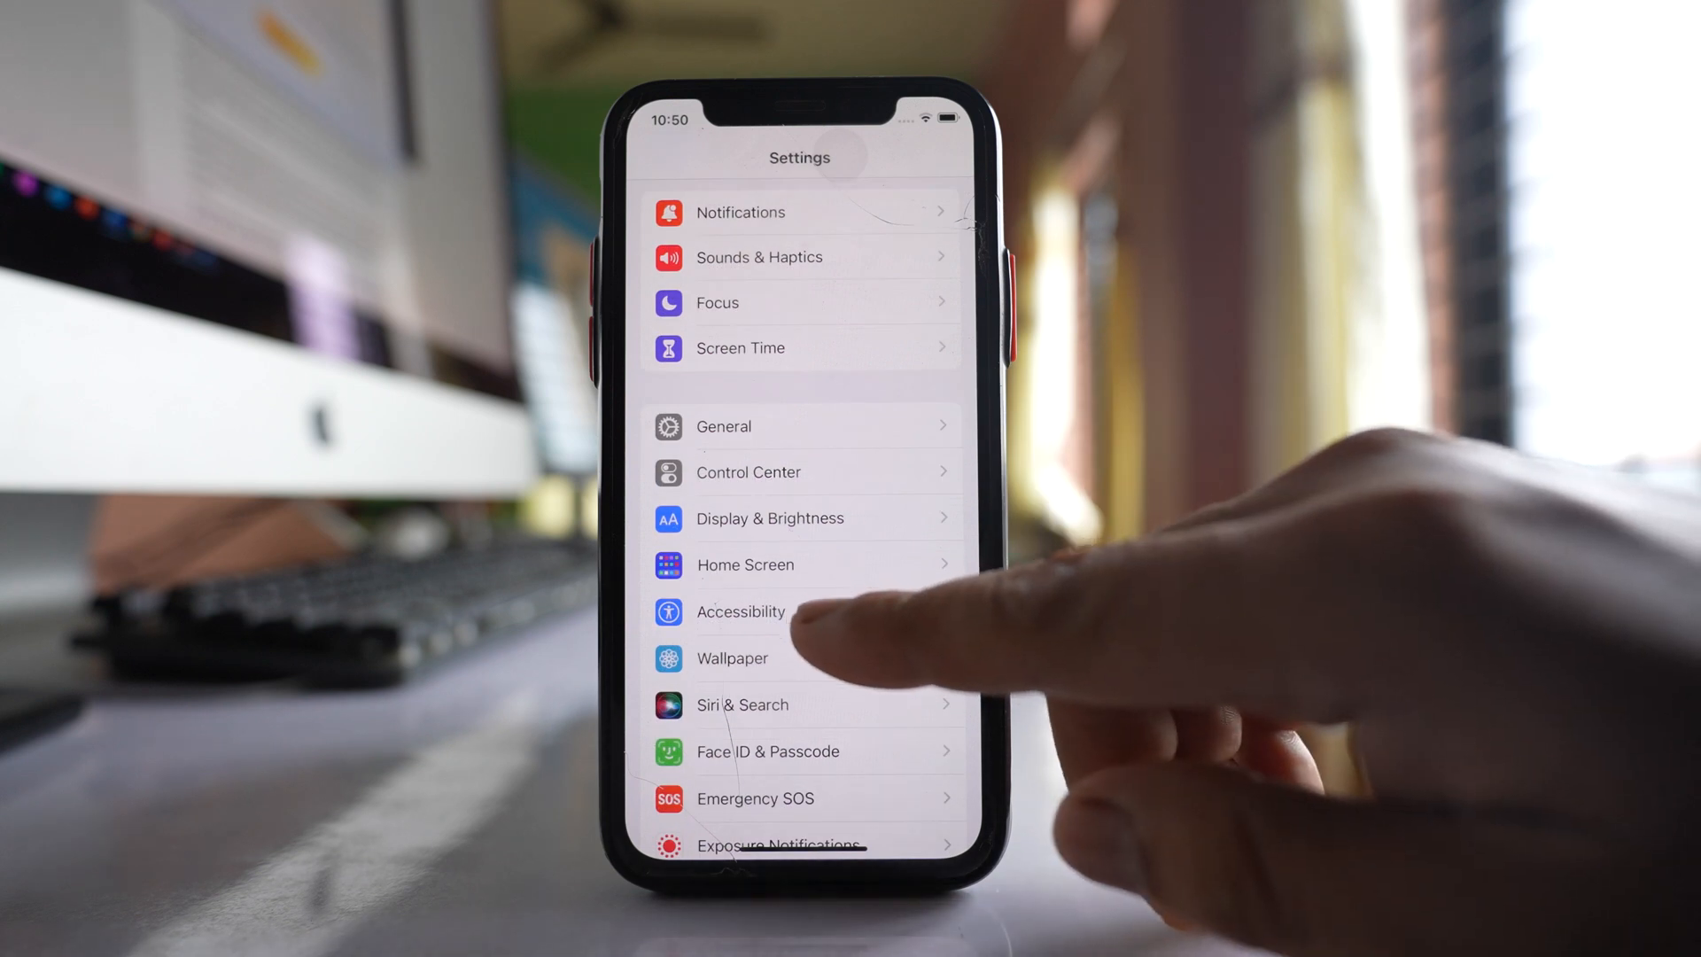
left_click(739, 610)
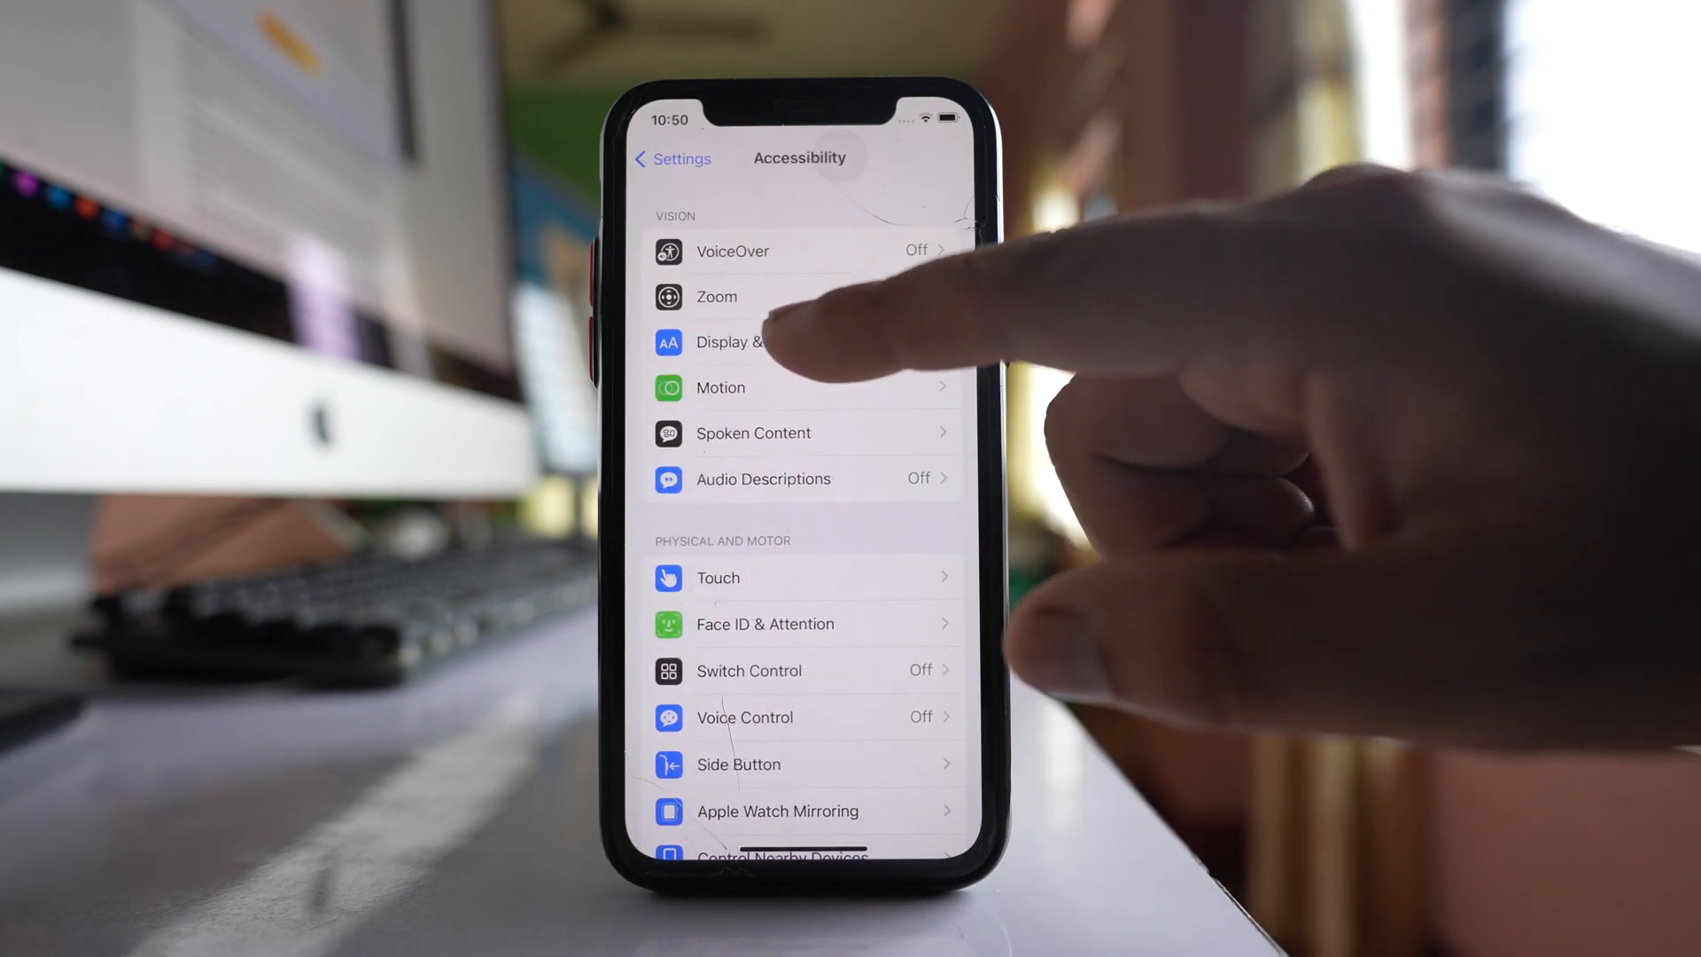
left_click(738, 343)
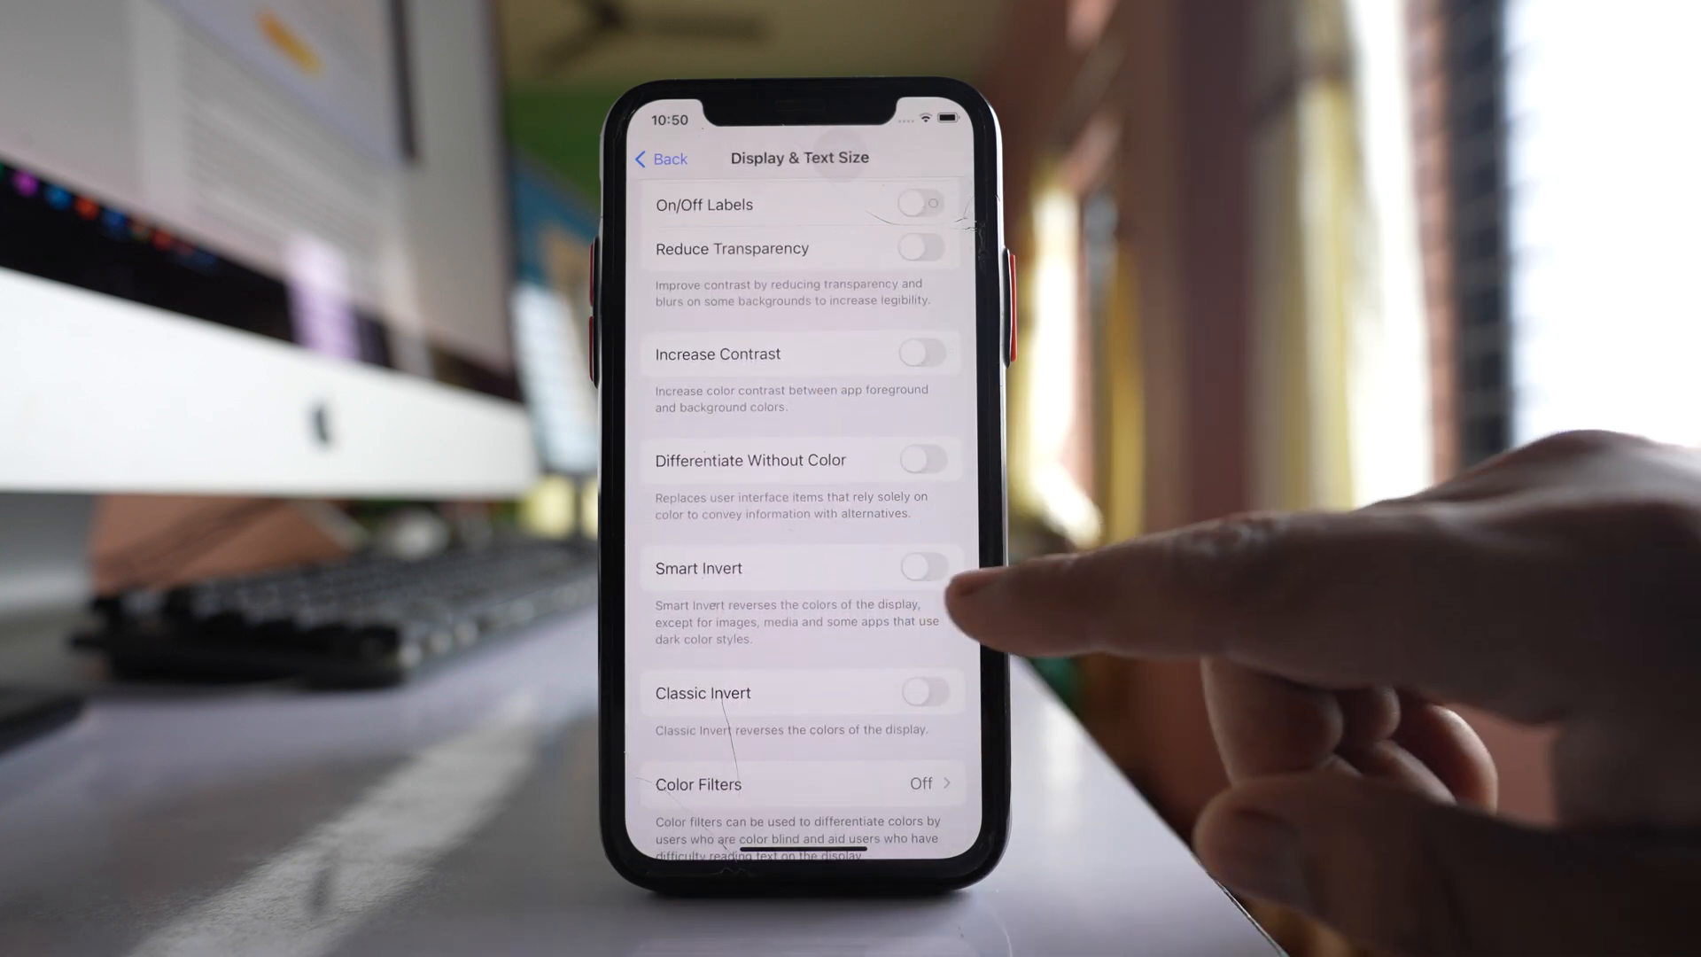
left_click(921, 565)
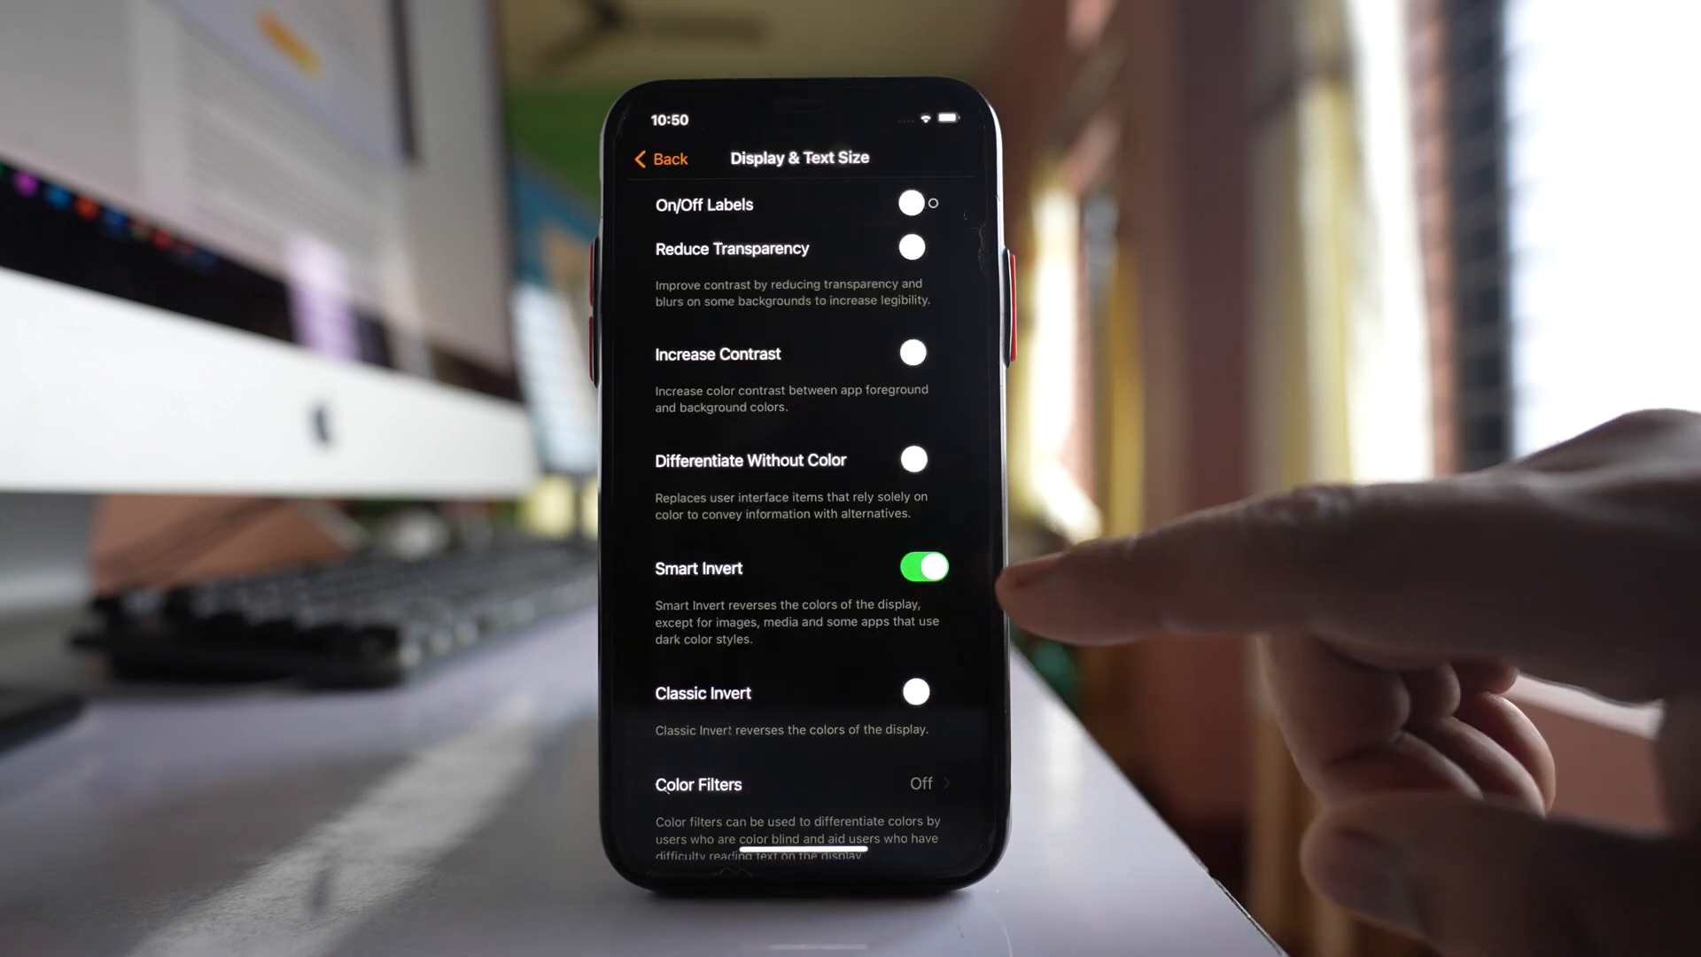
left_click(920, 566)
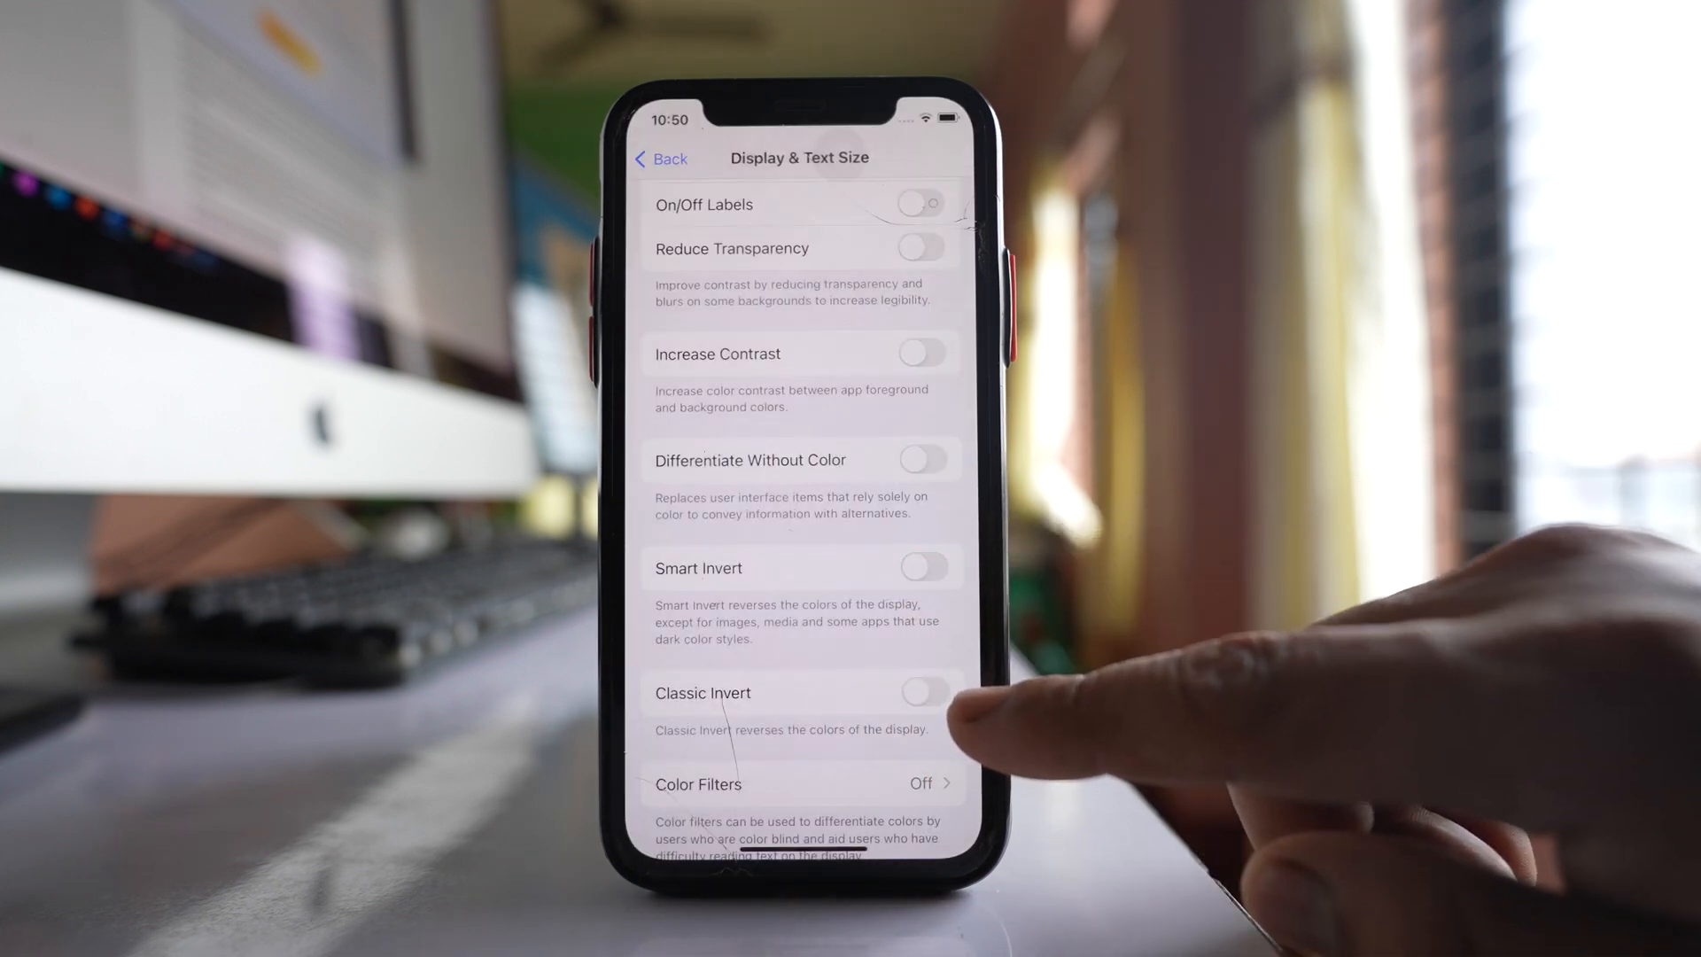
left_click(924, 692)
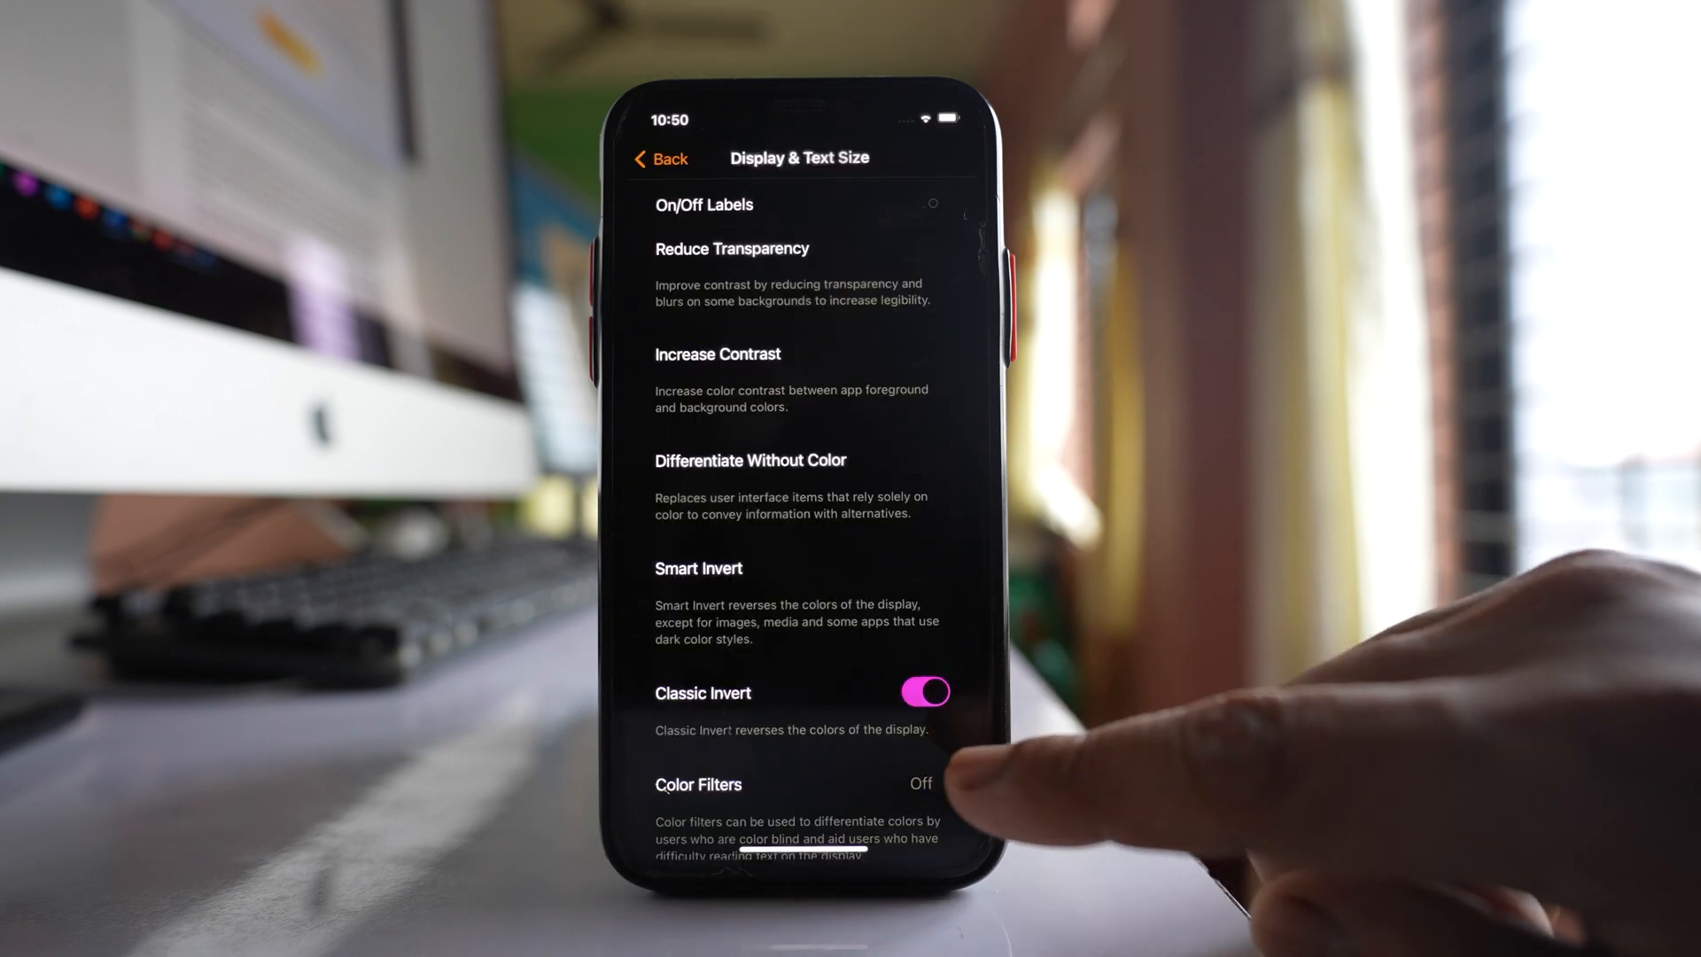
left_click(923, 692)
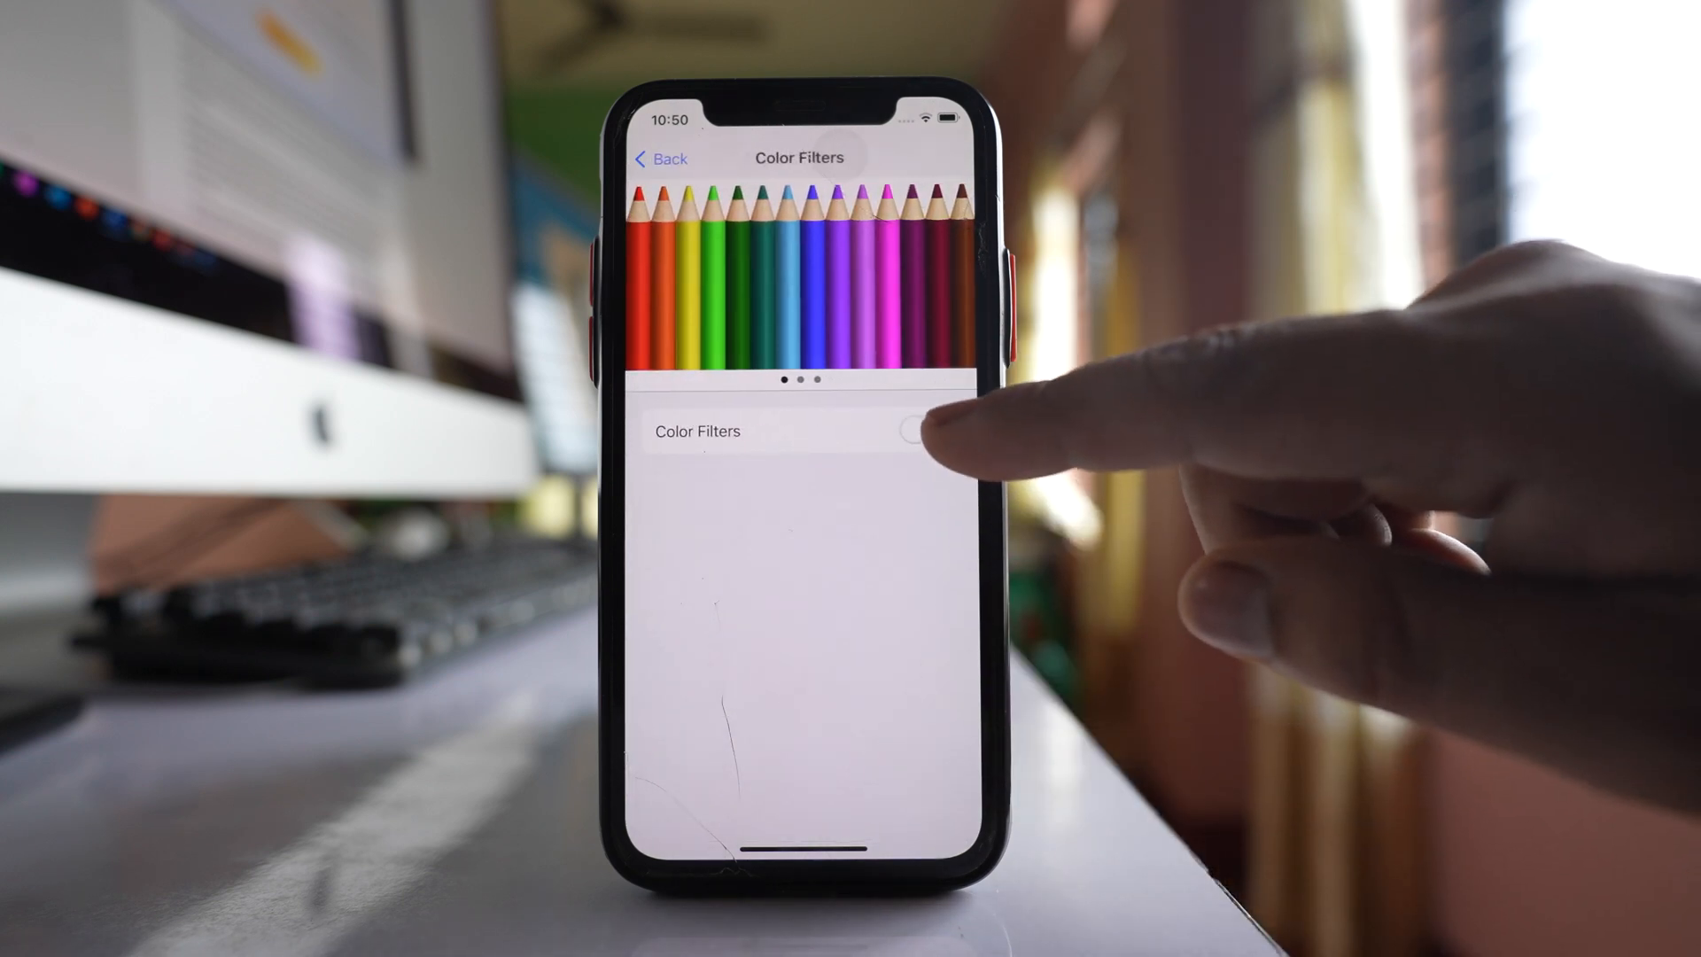
- Preview the Grayscale color filter, then switch Color Filters back off
left_click(913, 432)
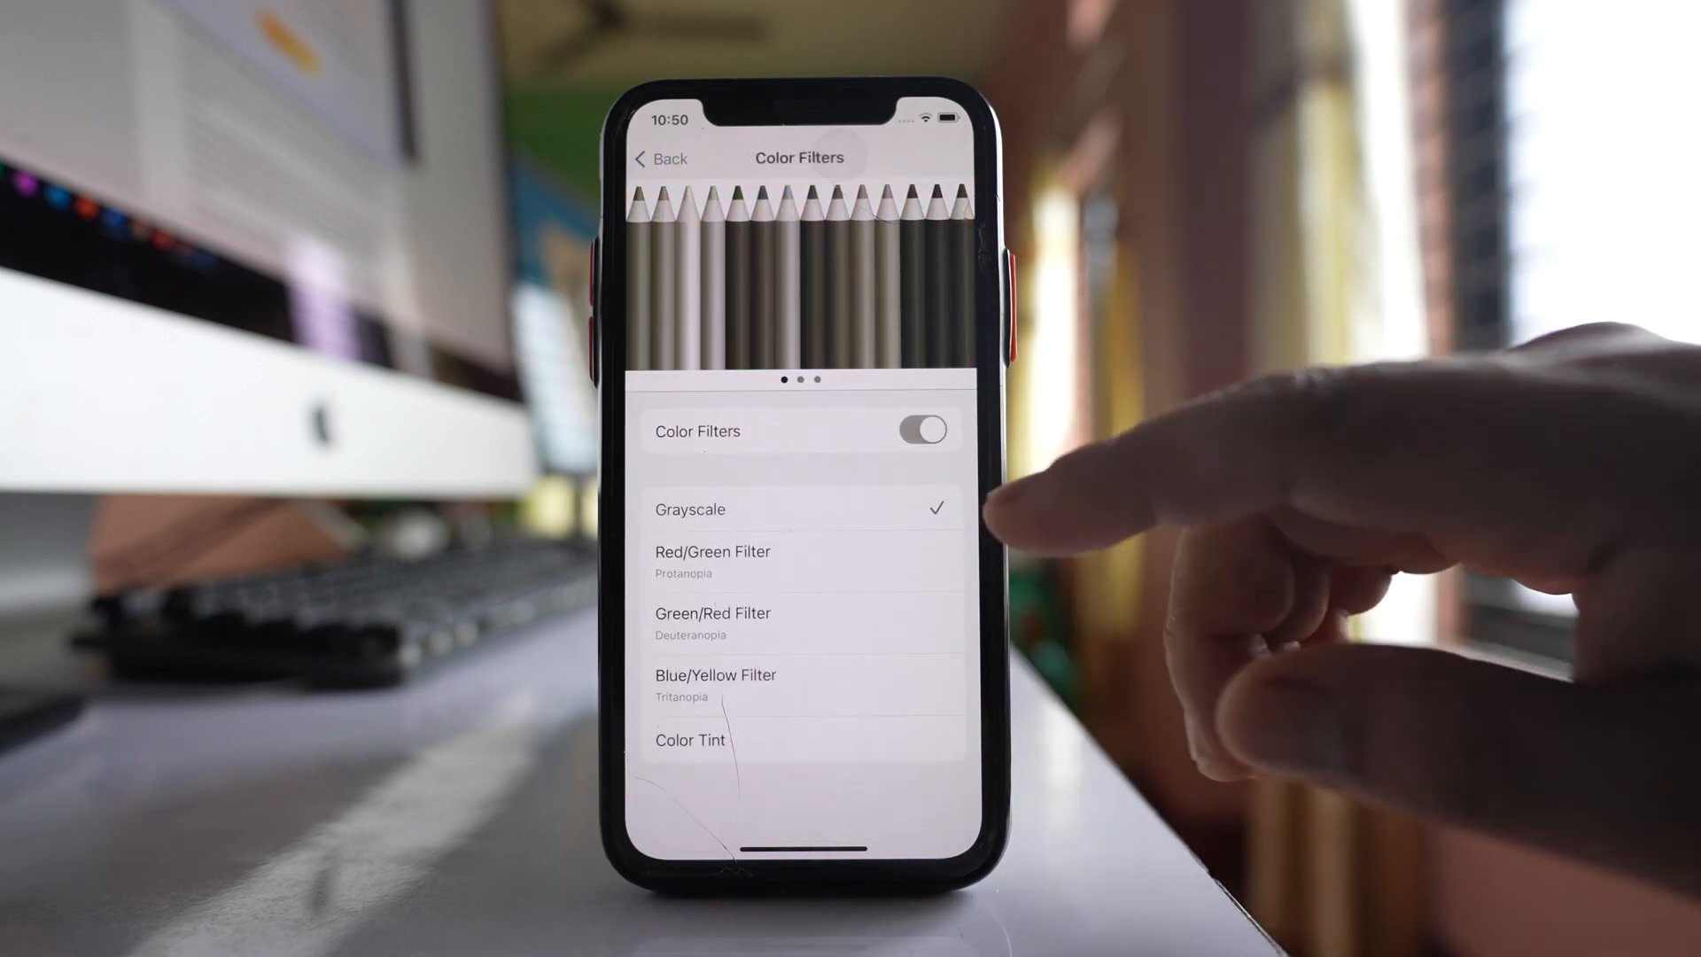
left_click(919, 430)
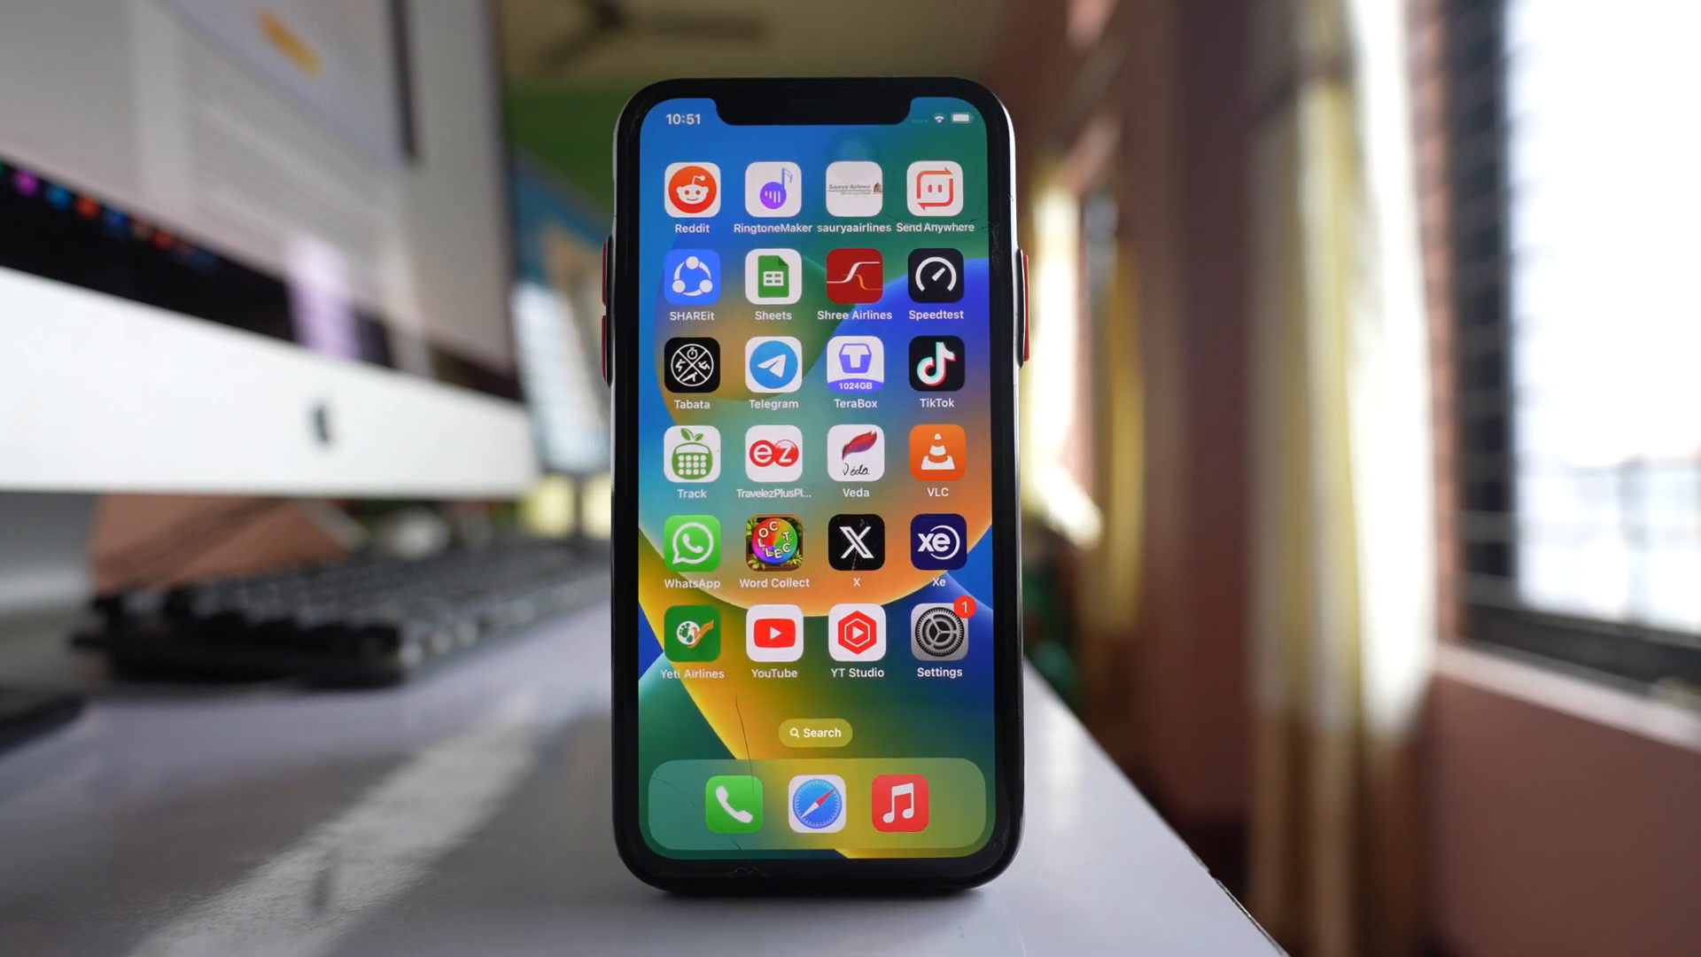
- Choose Reset All Settings under General > Transfer or Reset iPhone > Reset
left_click(936, 632)
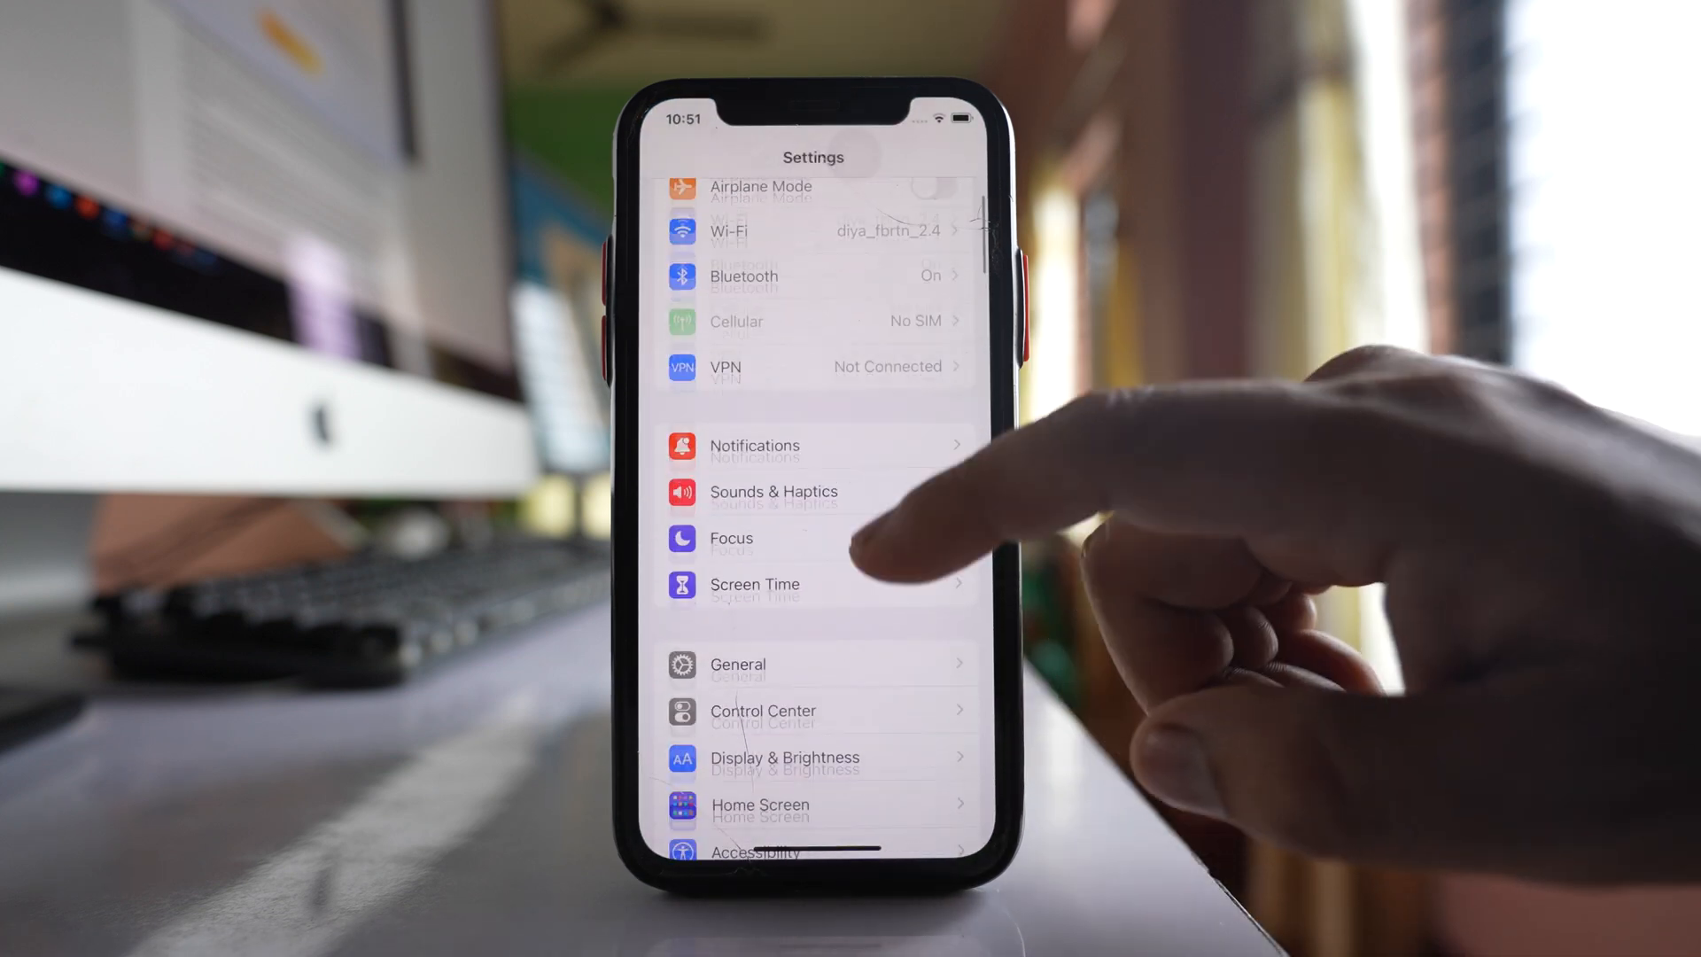
left_click(736, 664)
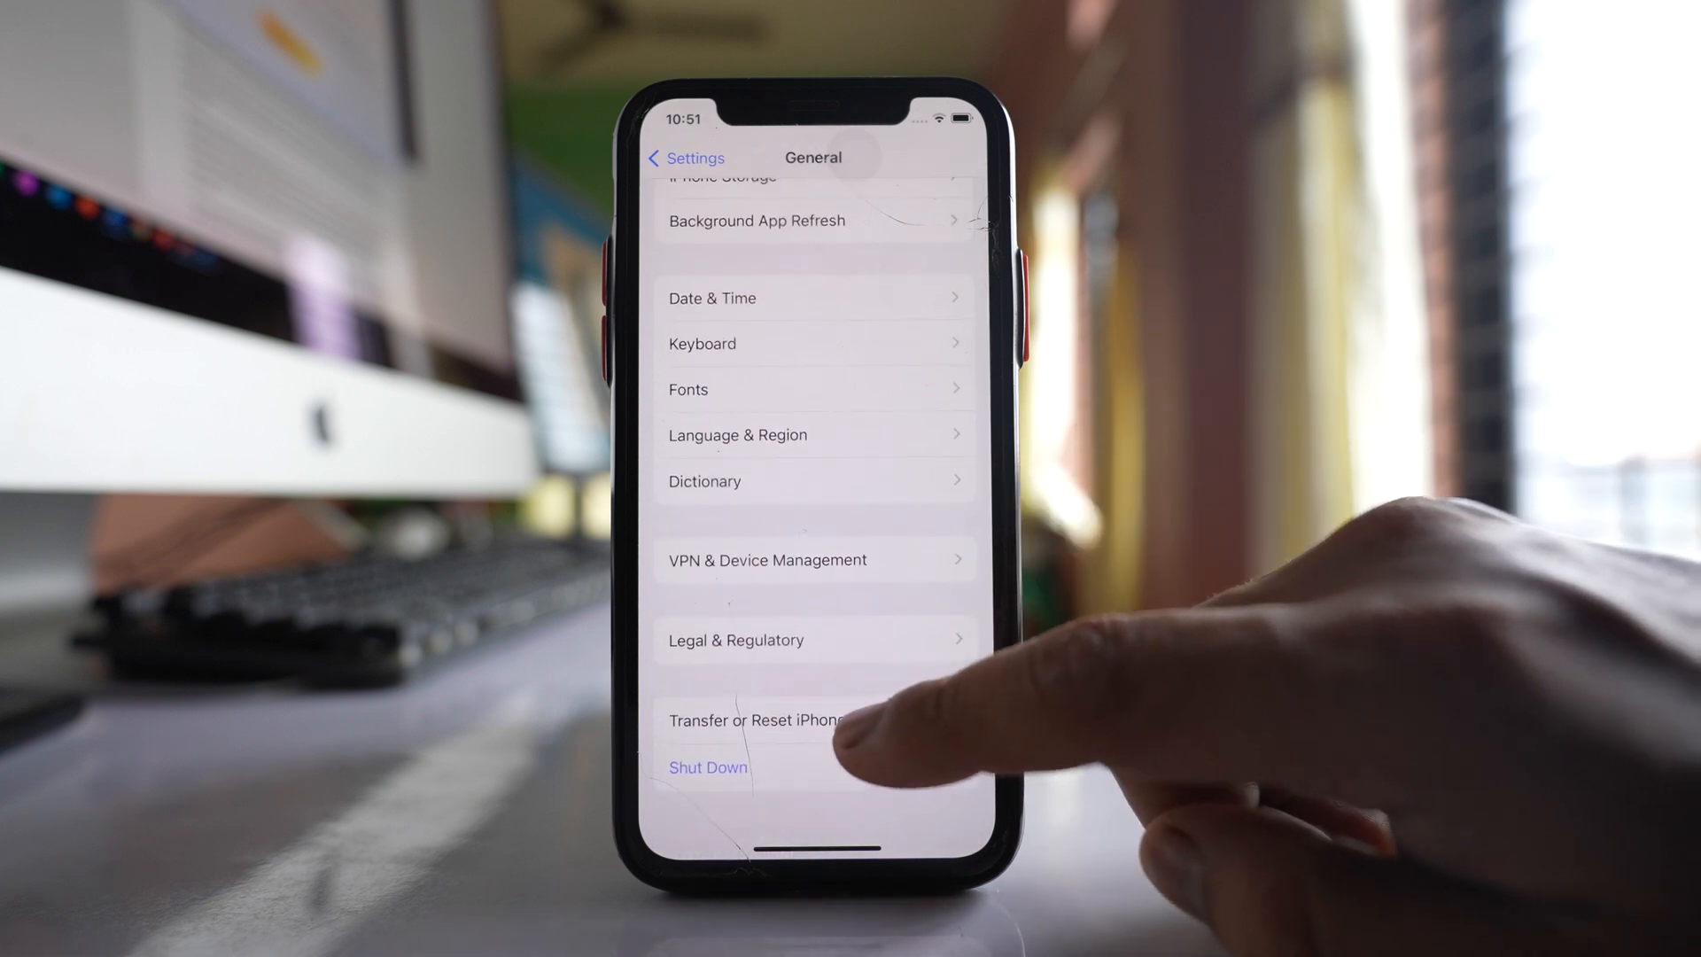
left_click(752, 719)
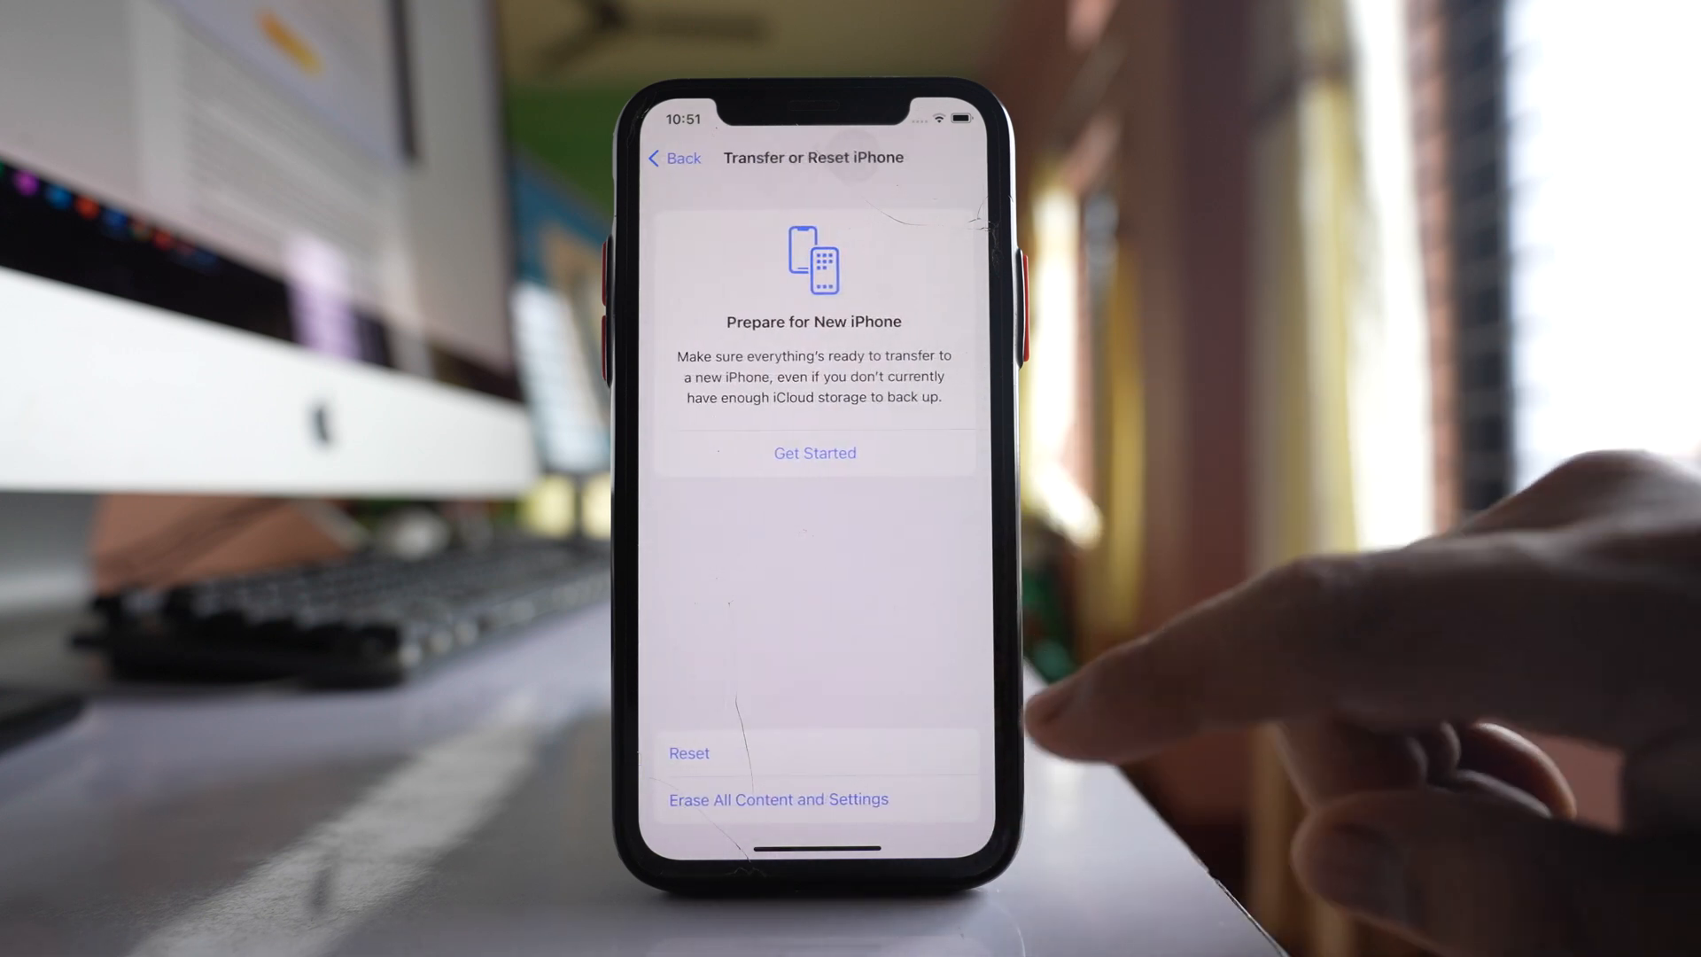
left_click(687, 753)
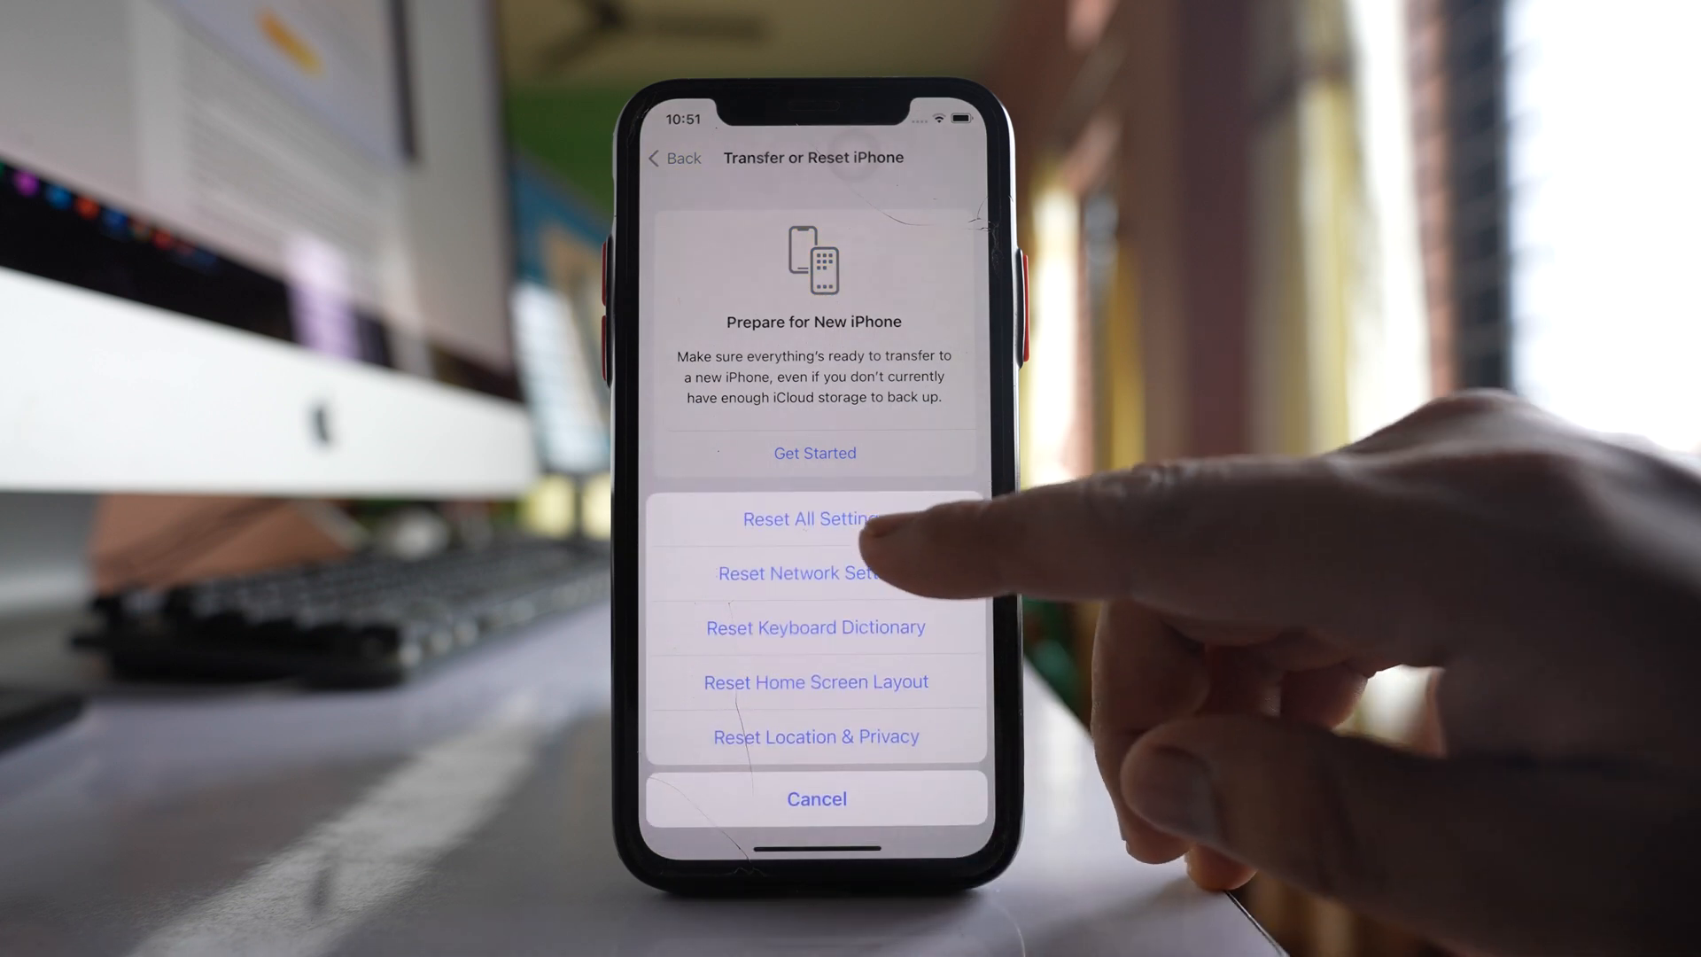
left_click(815, 517)
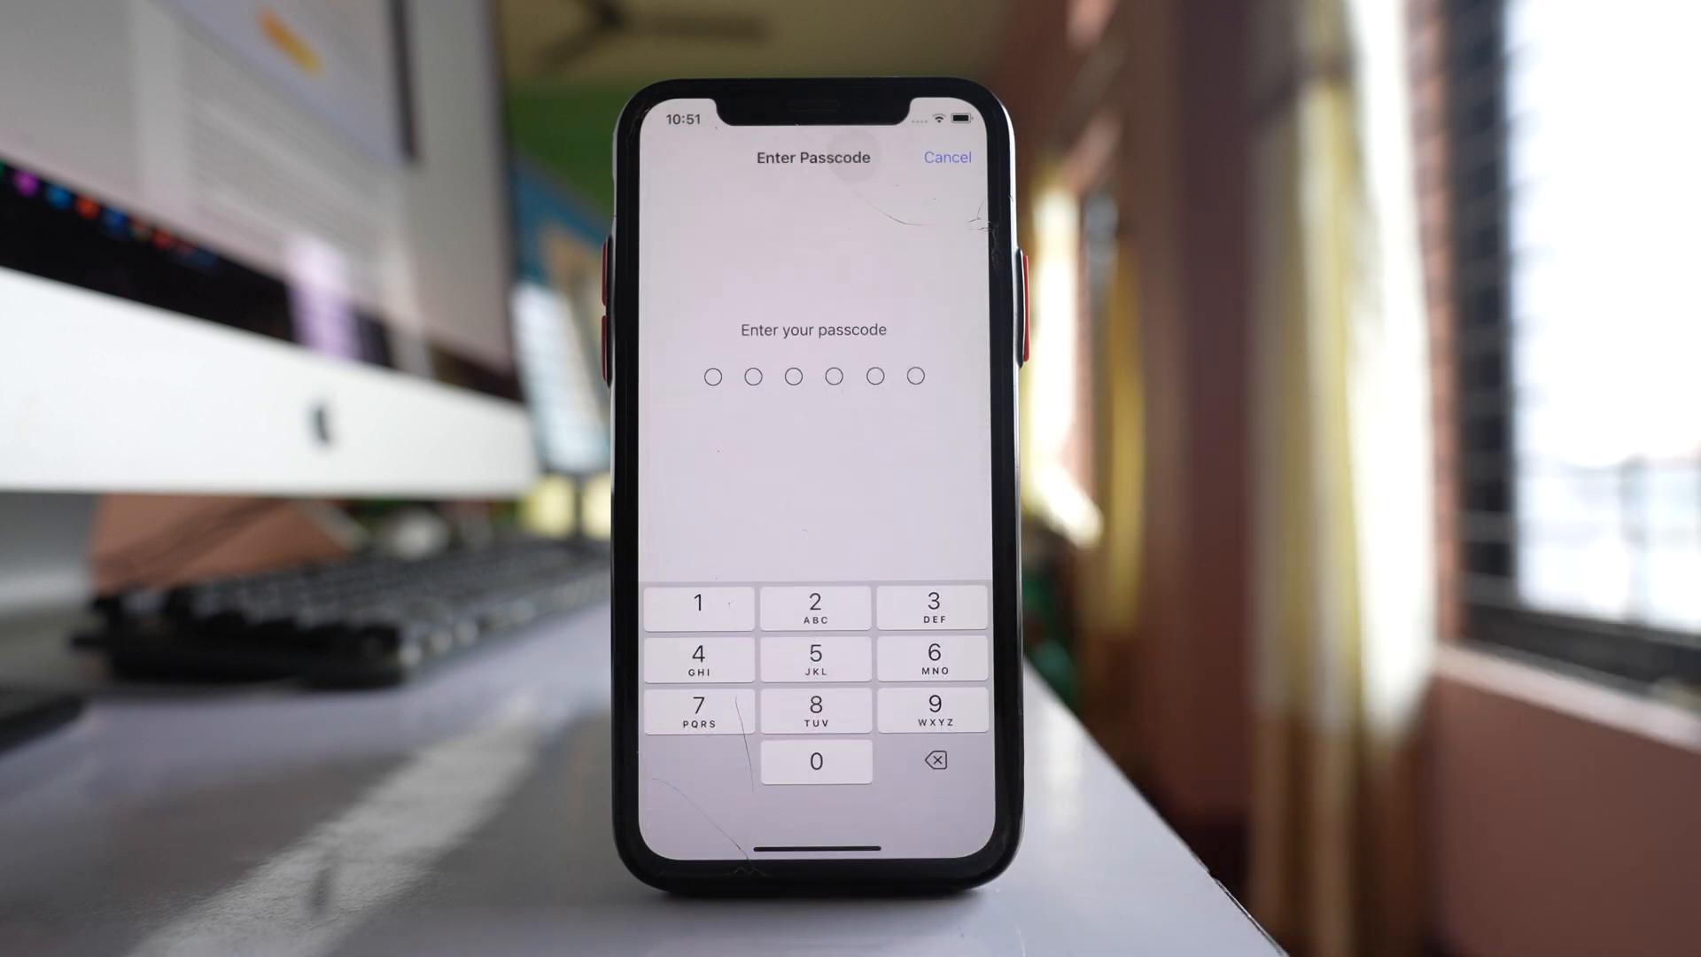